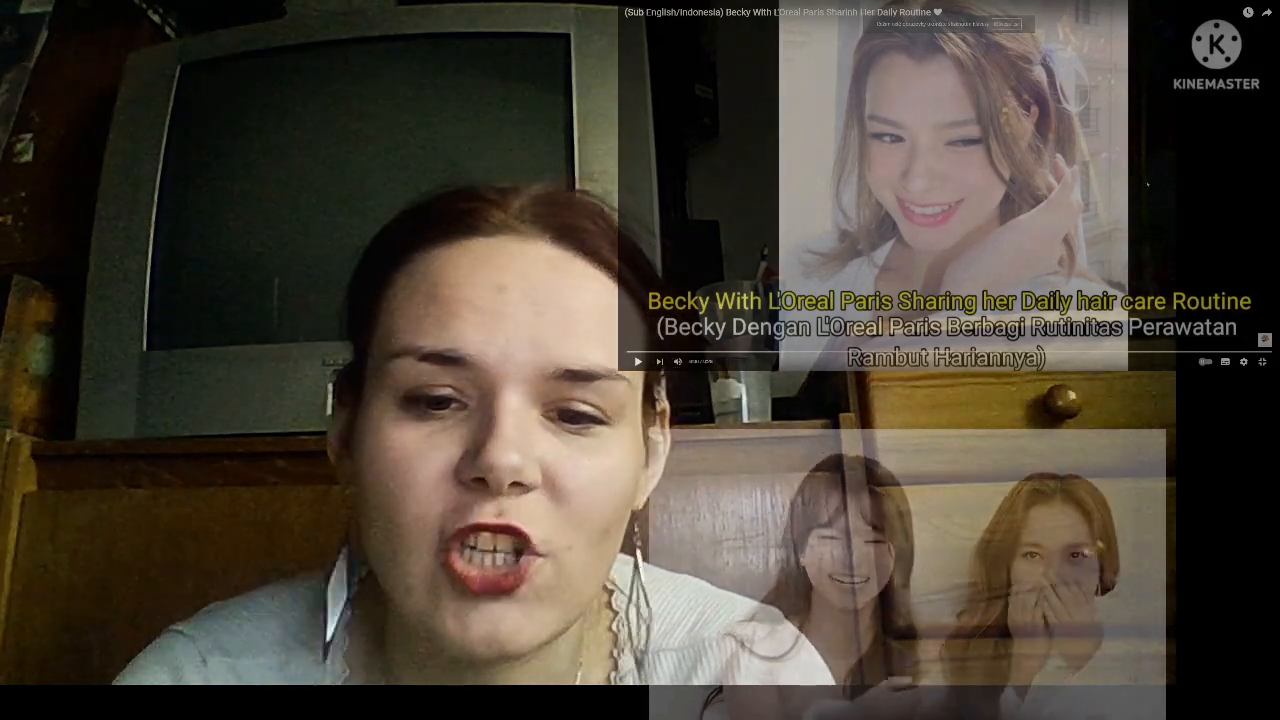
left_click(636, 360)
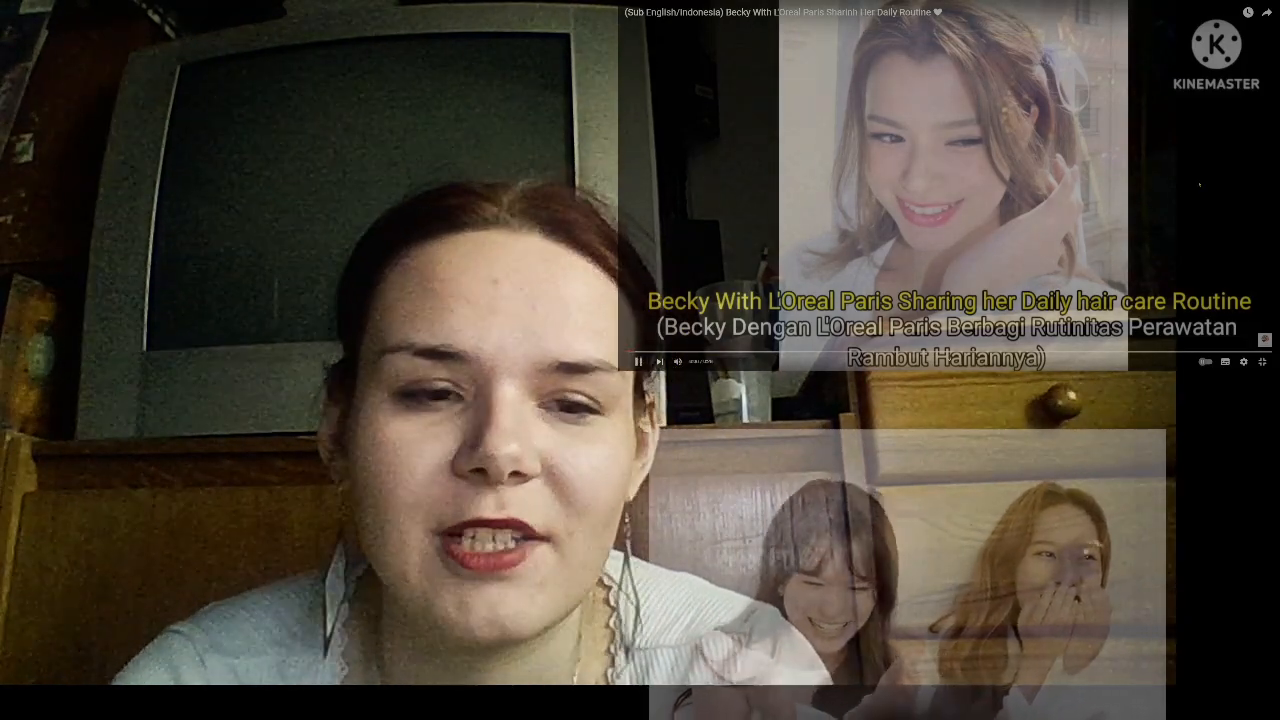